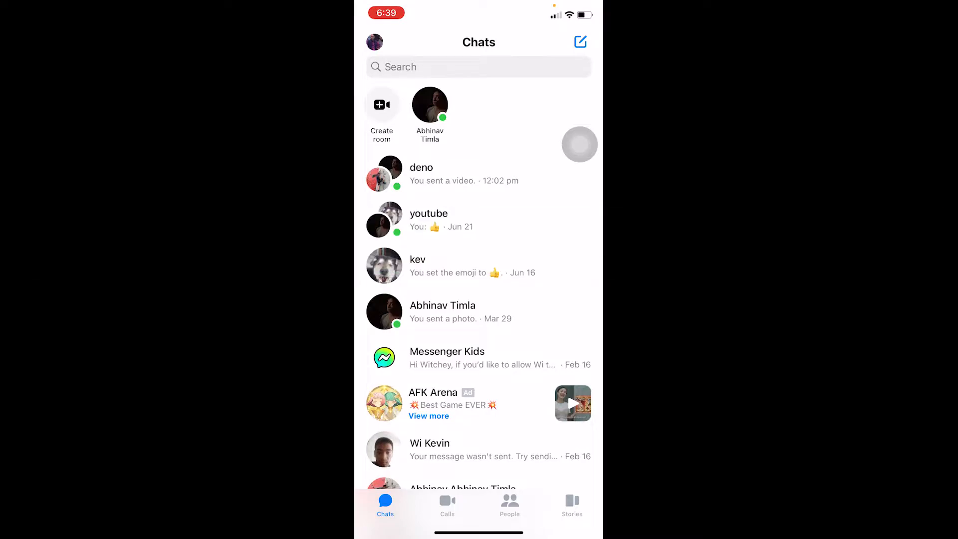
# From Chats, reach Switch account in the profile menu, then leave Messenger for the home screen.
pyautogui.click(374, 42)
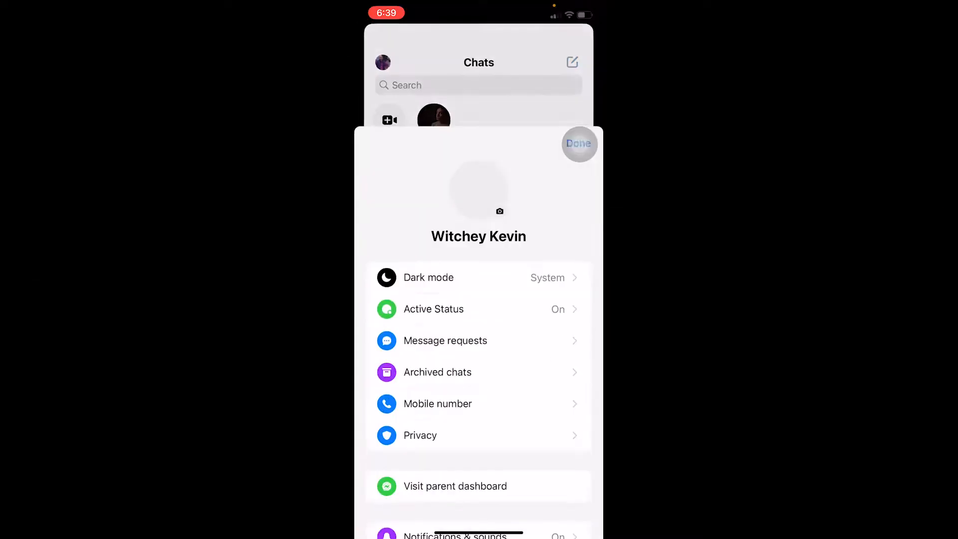
pyautogui.scroll(-3)
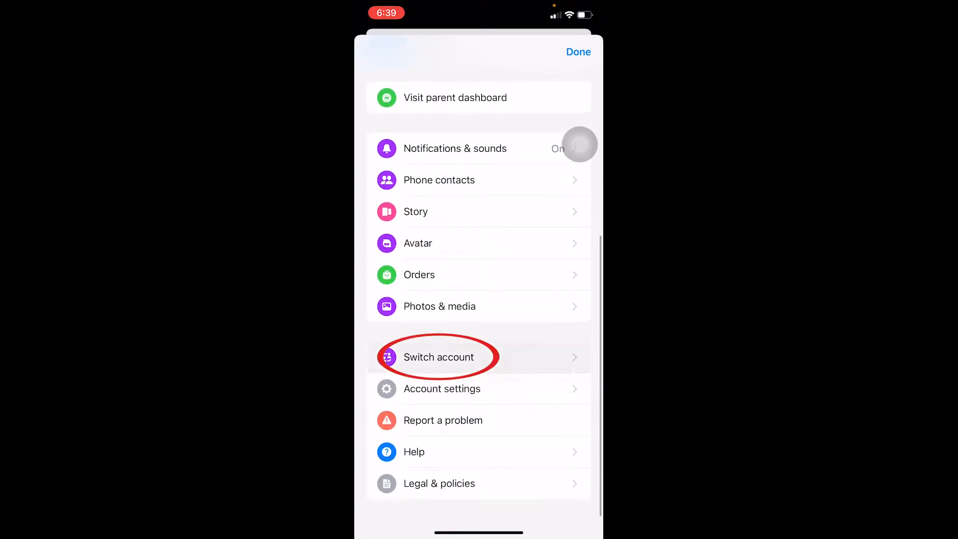
pyautogui.click(438, 357)
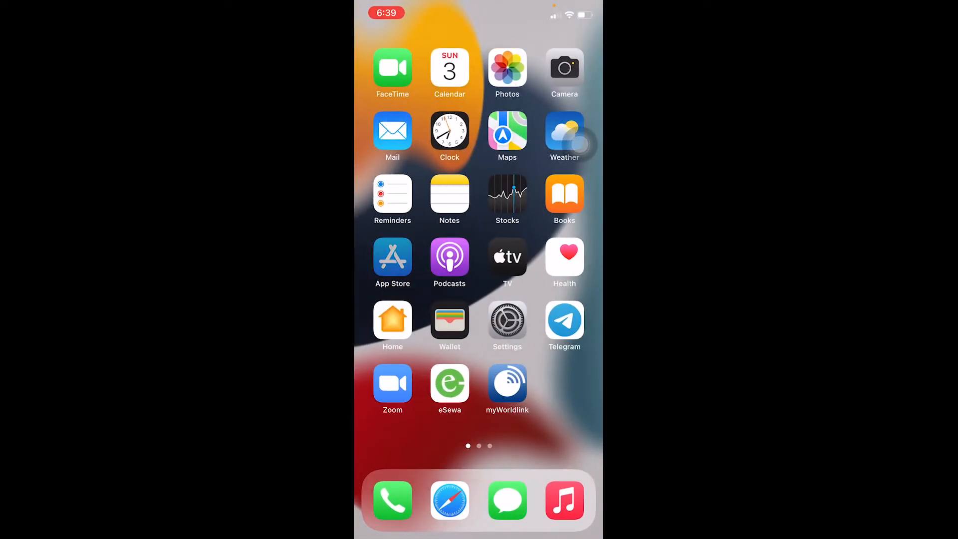
pyautogui.click(392, 256)
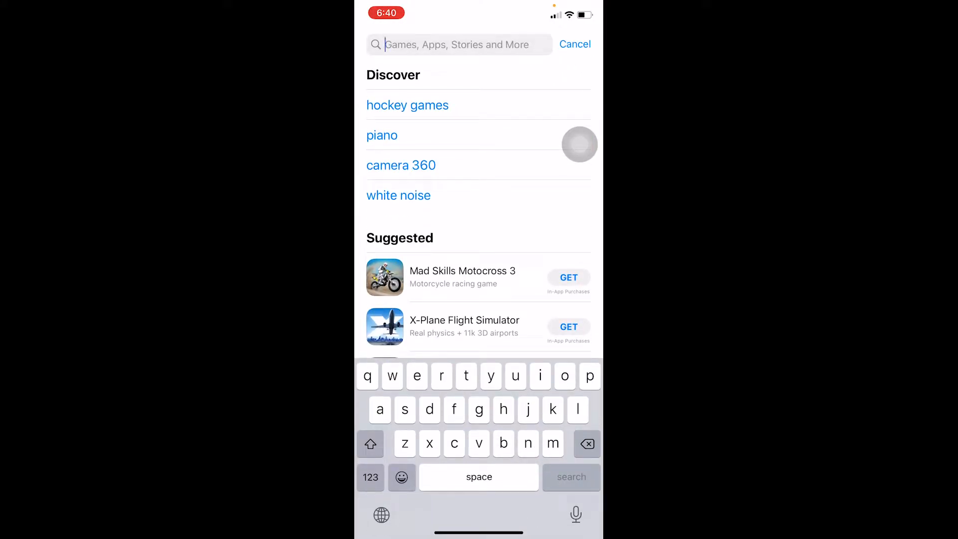
pyautogui.write('me')
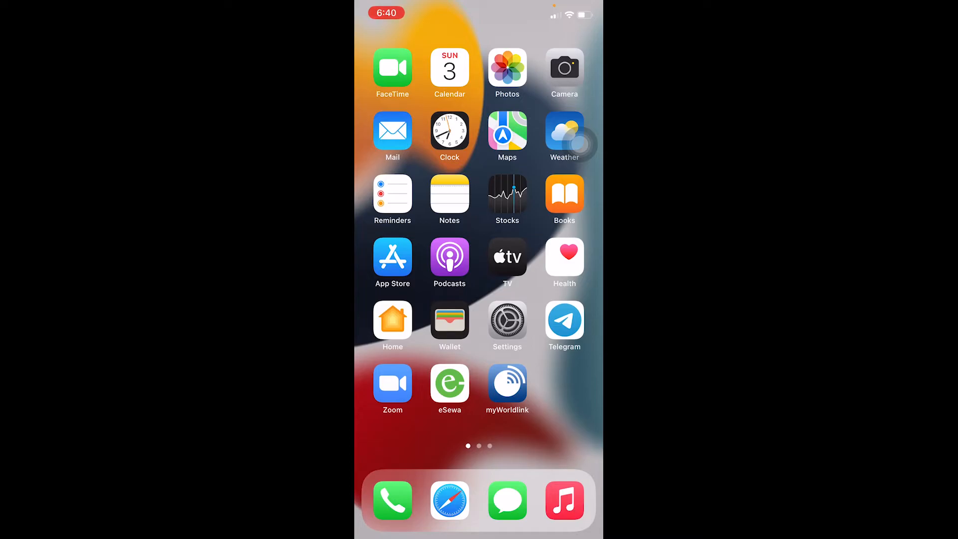
pyautogui.click(507, 320)
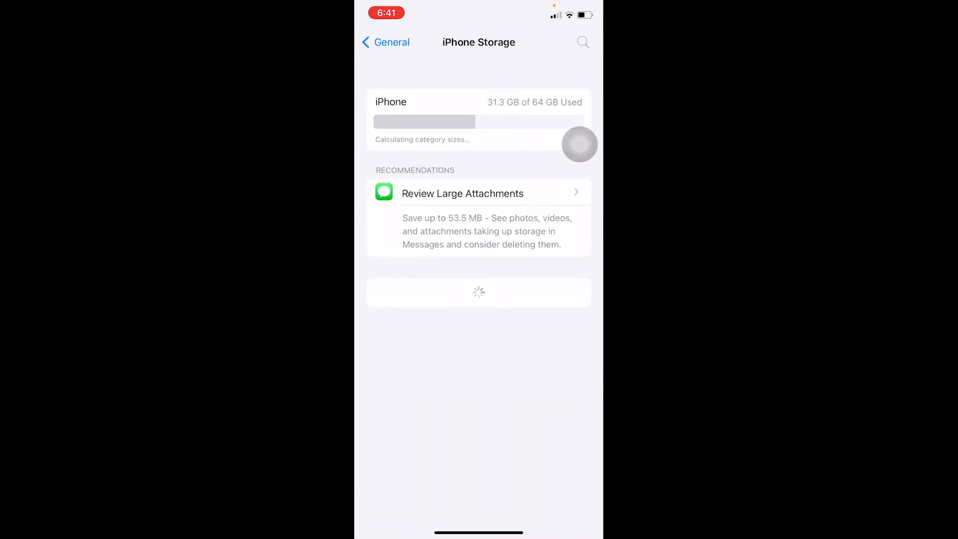
pyautogui.scroll(-3)
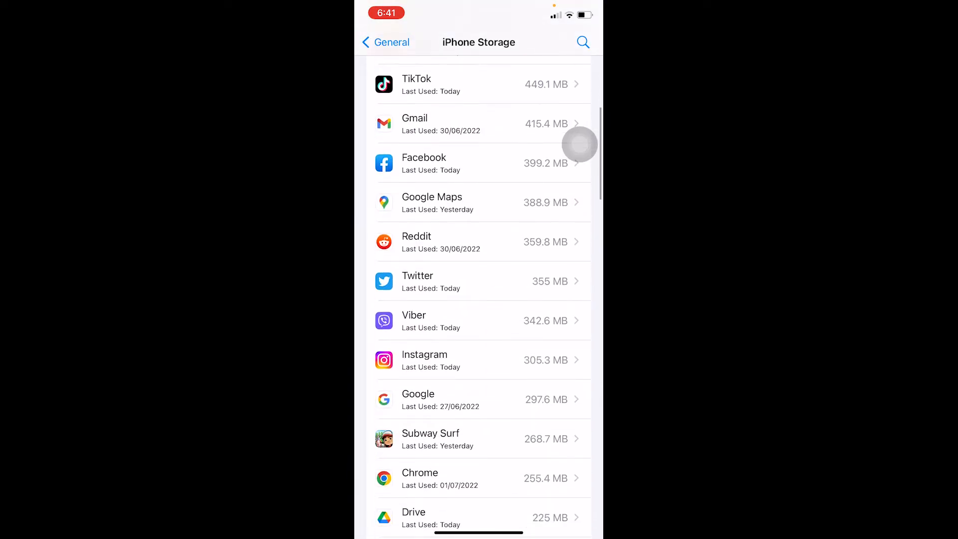
pyautogui.scroll(-3)
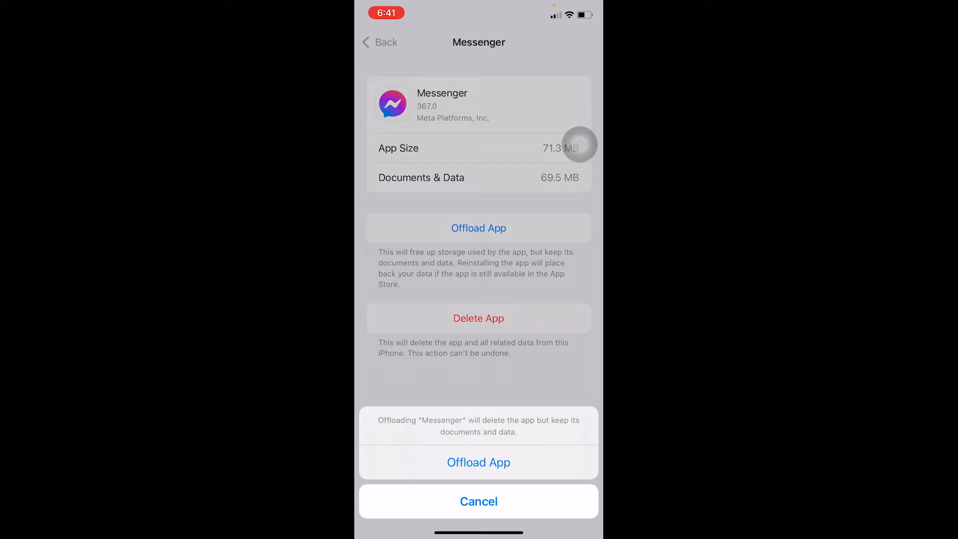
pyautogui.click(477, 501)
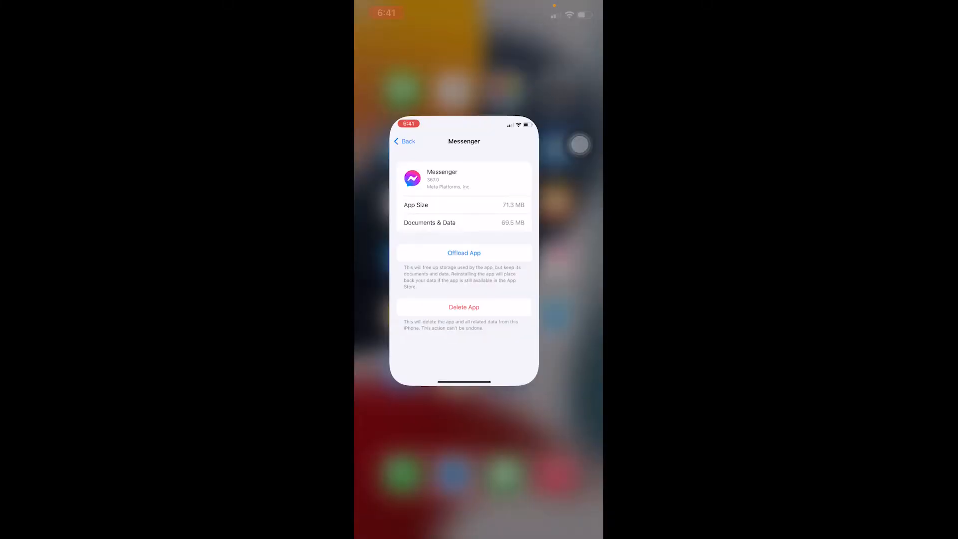
pyautogui.click(404, 141)
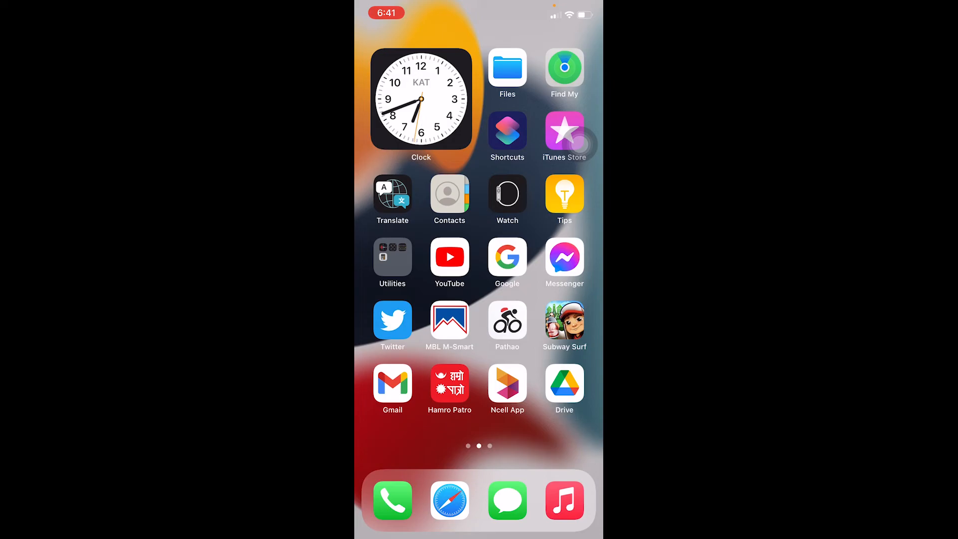
# Log out of Facebook from its menu and log in as the saved Witchey Kevin account.
pyautogui.click(564, 257)
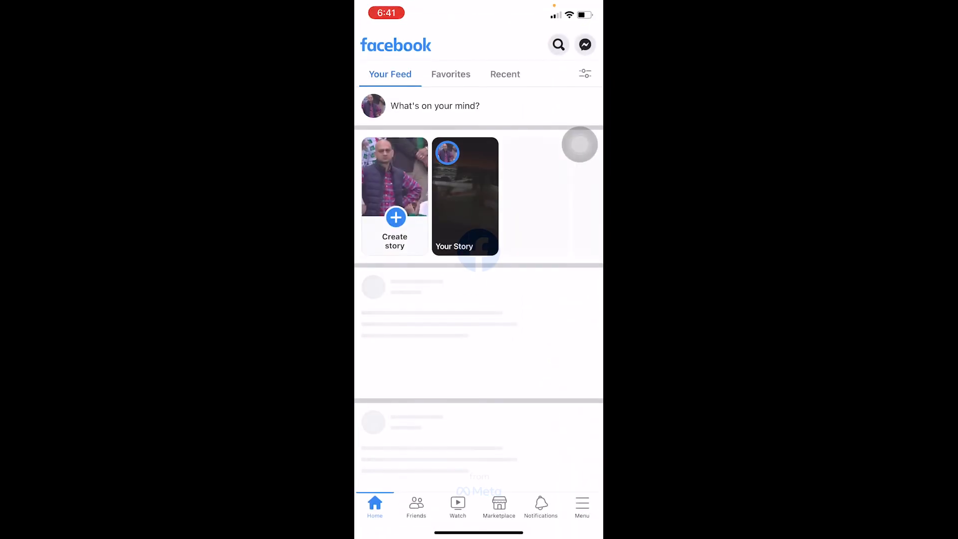
pyautogui.click(580, 507)
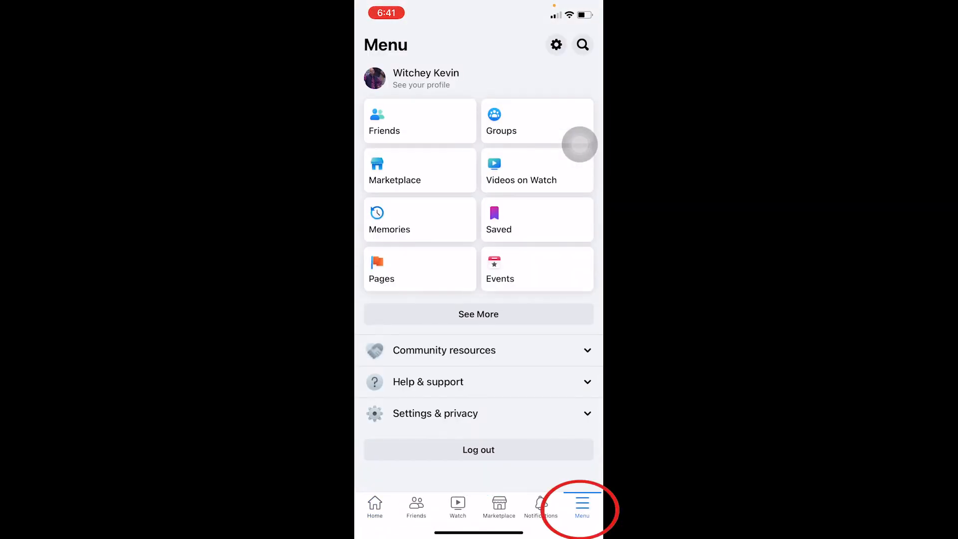
pyautogui.click(478, 450)
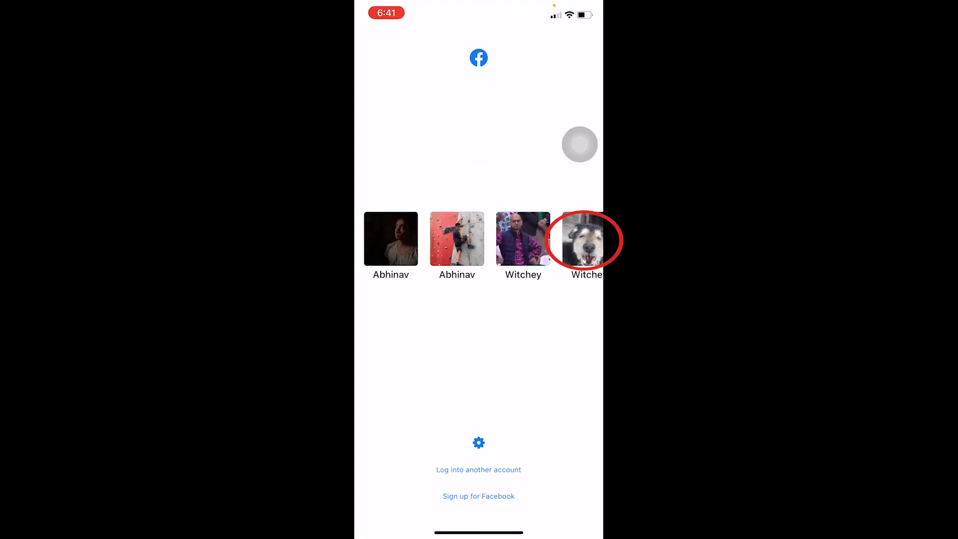
pyautogui.click(584, 238)
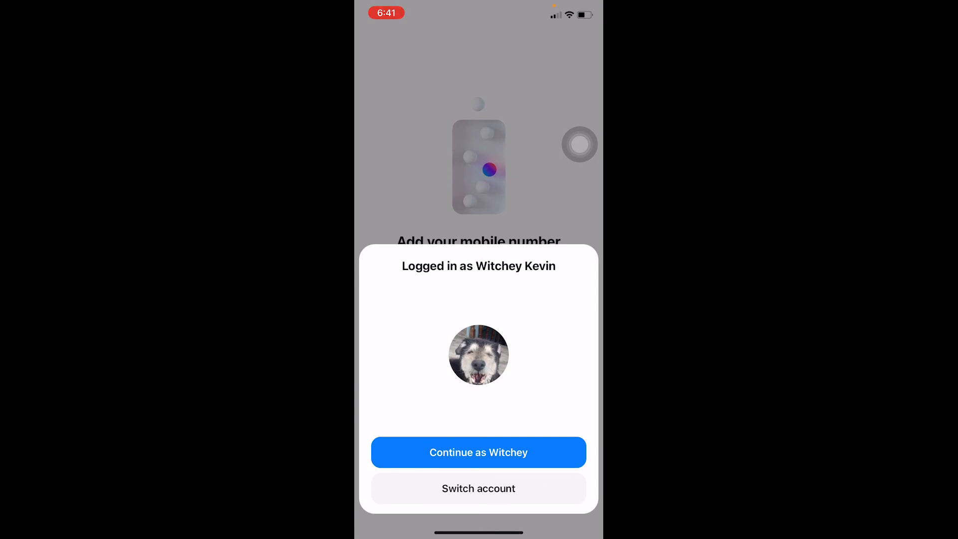
# Continue into Messenger as Witchey Kevin, skipping the mobile-number prompt, and view Chats.
pyautogui.click(478, 452)
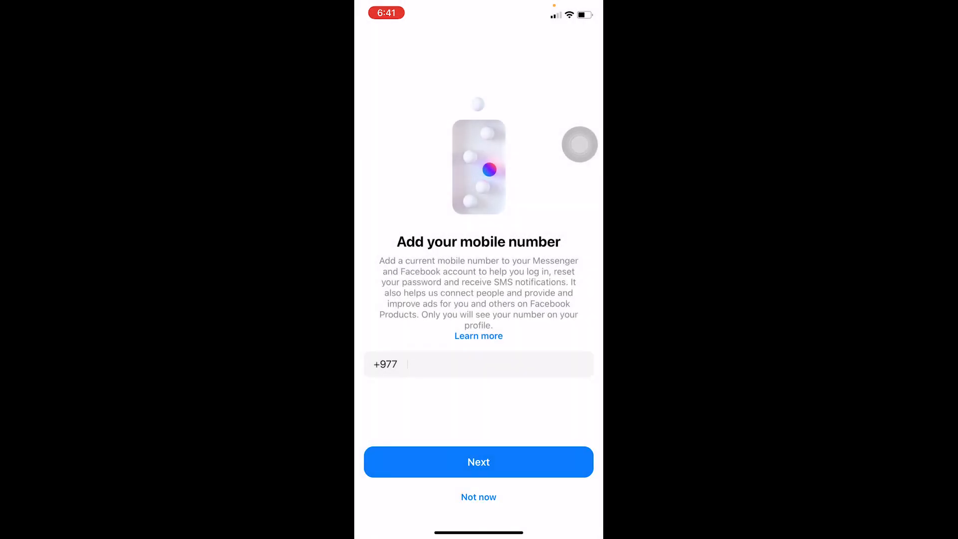
pyautogui.click(477, 497)
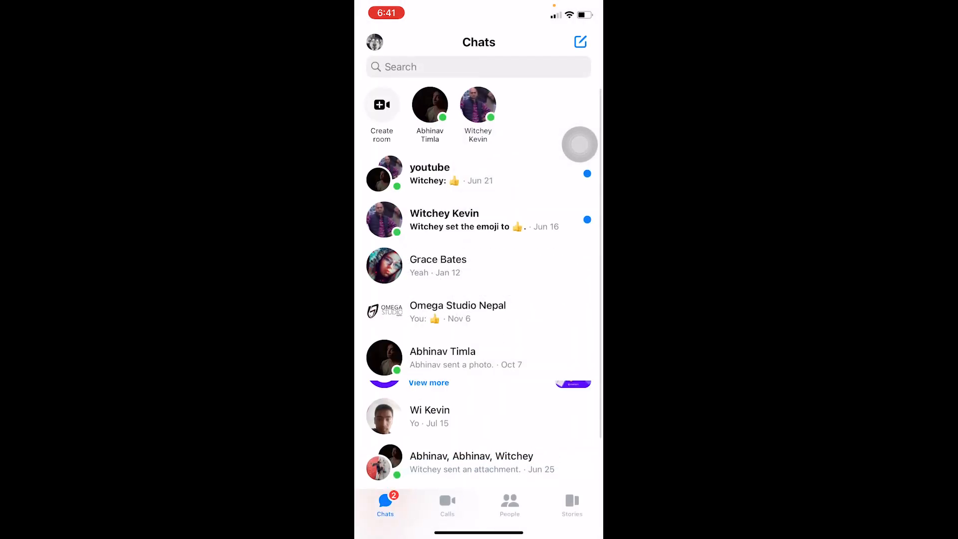
pyautogui.scroll(-3)
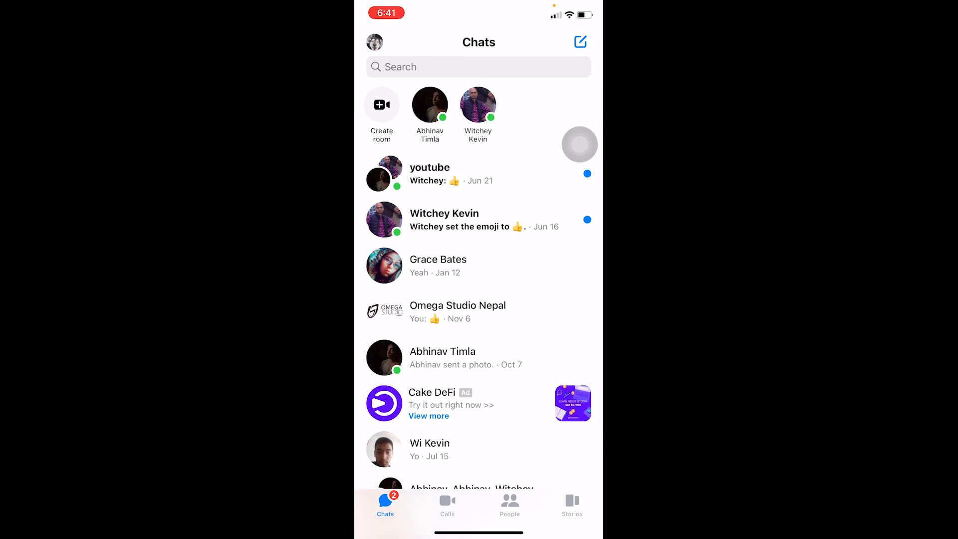